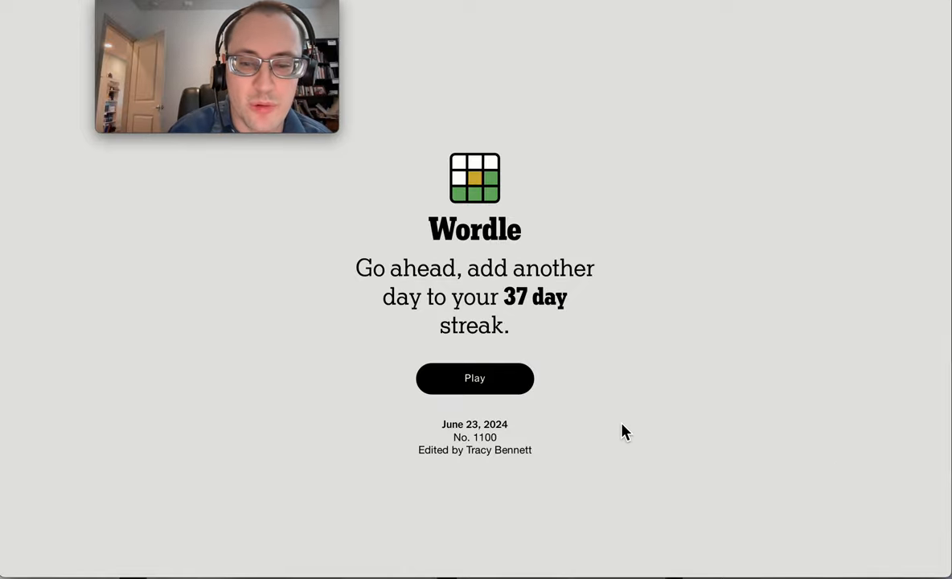
Start today's Wordle puzzle (No. 1100) from the start screen.
left_click(474, 378)
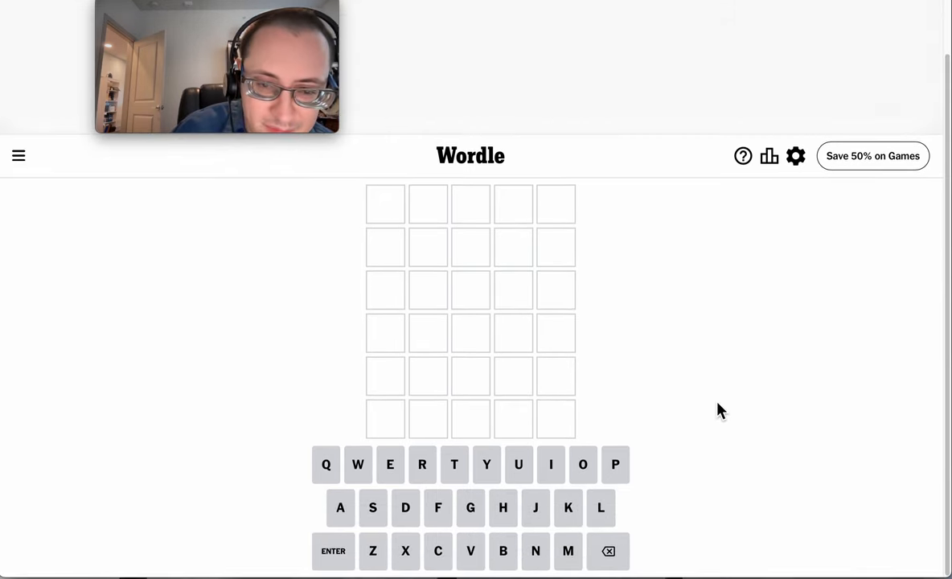
Enter MOIST as the first guess.
type("MOIST")
left_click(471, 248)
type("BRAKE")
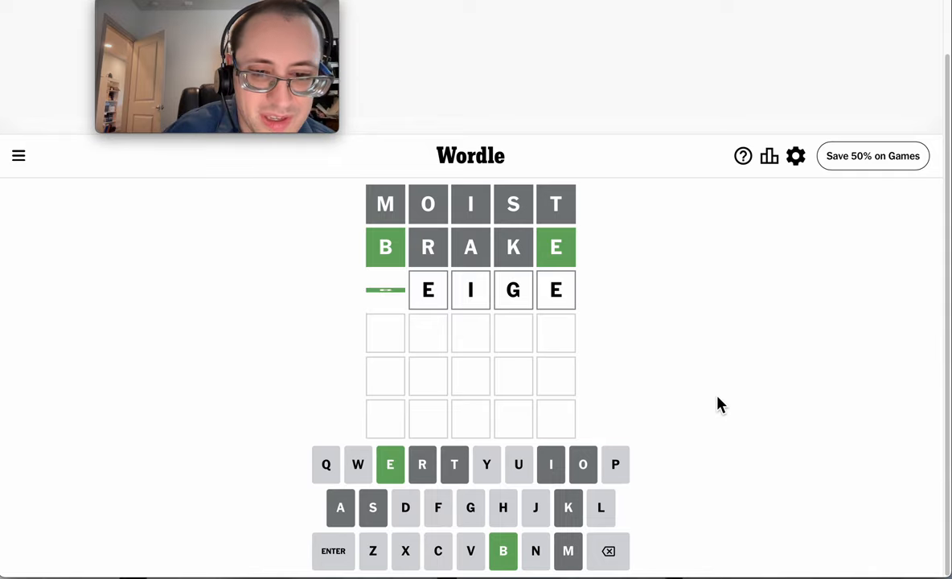
Submit BEIGE as the third guess and begin a fourth-row trial.
key("Enter")
type("BXGX")
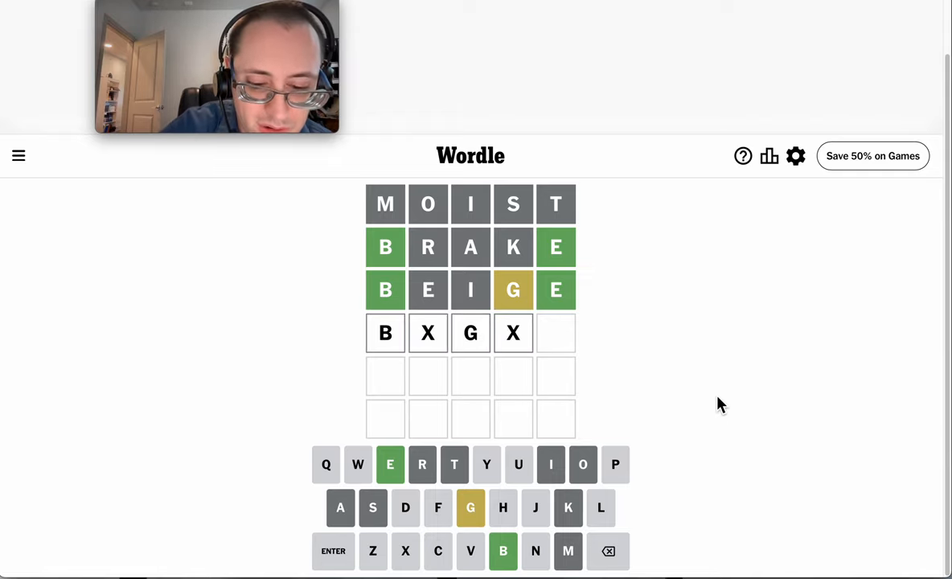
type("E")
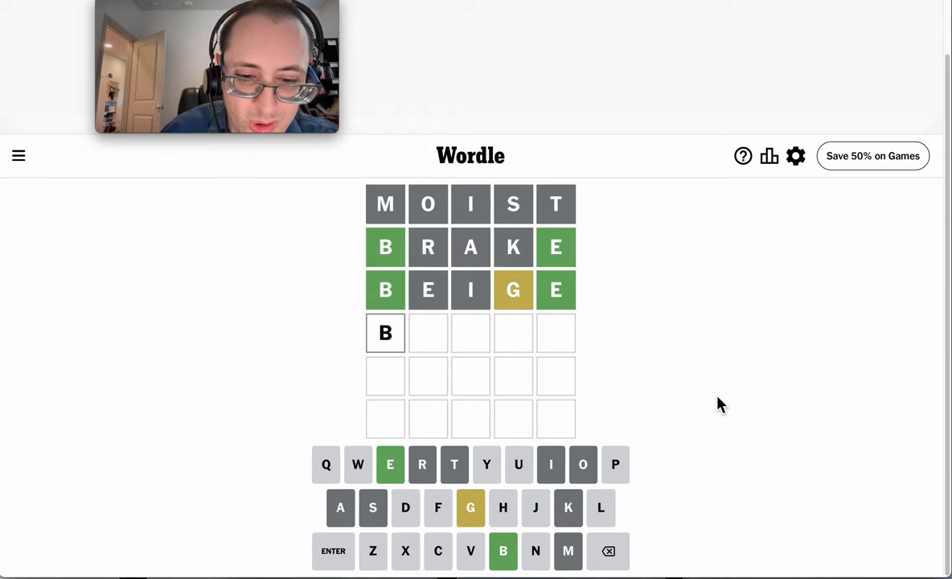
Submit BUGLE as the fourth guess, solving the puzzle, and dismiss the statistics popup.
type("UGLE")
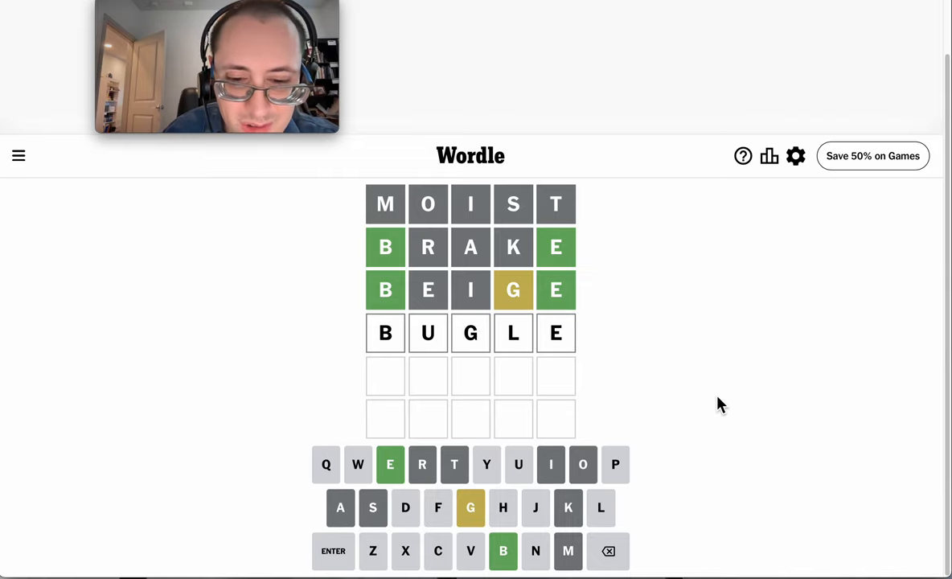
key("Backspace")
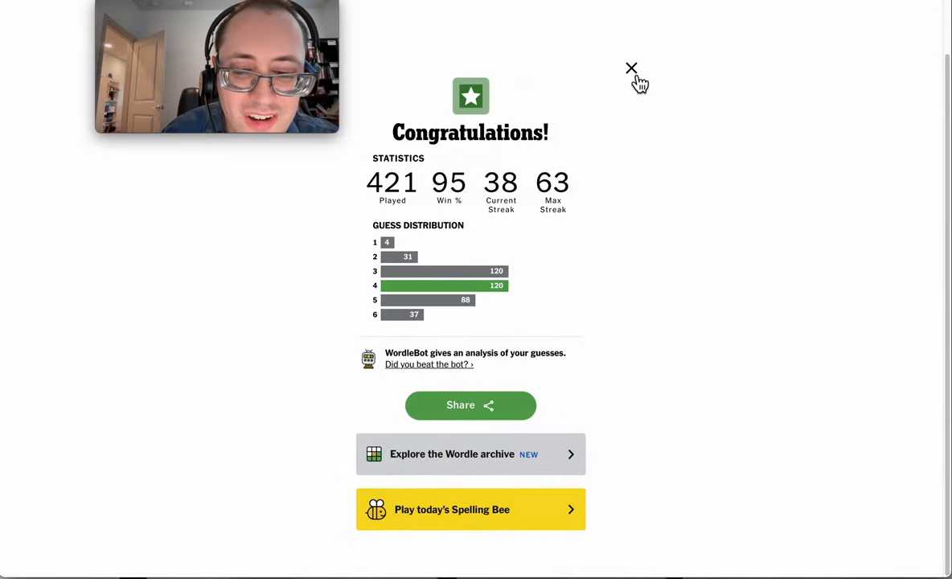
left_click(631, 68)
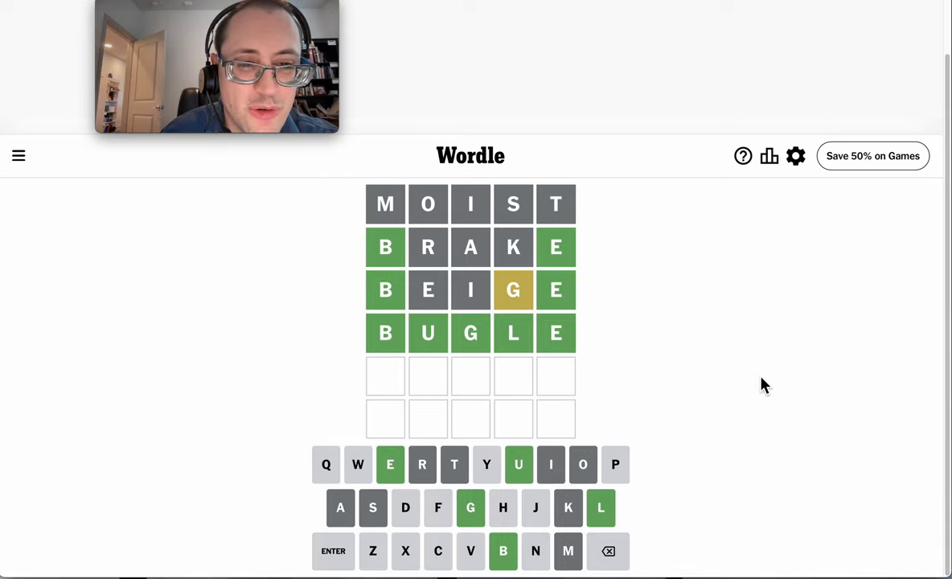